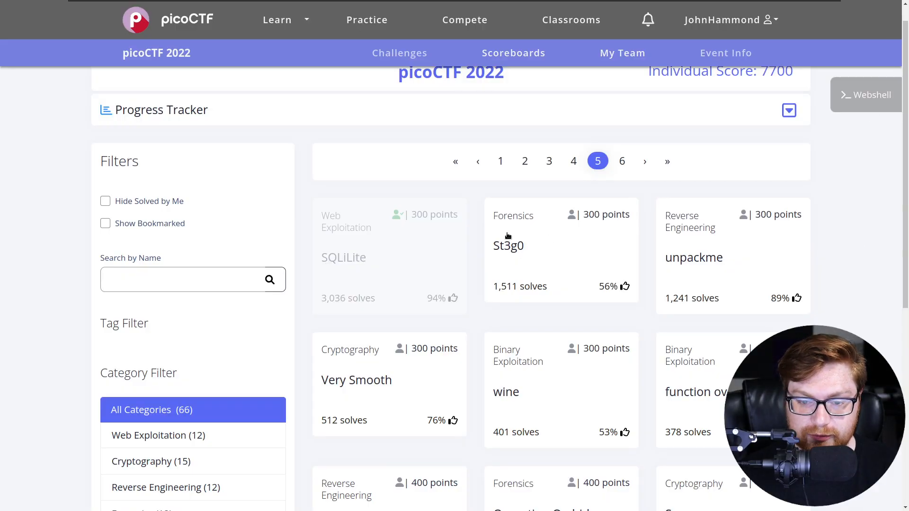
Open the St3g0 challenge, select its title and copy the image download link.
click(509, 245)
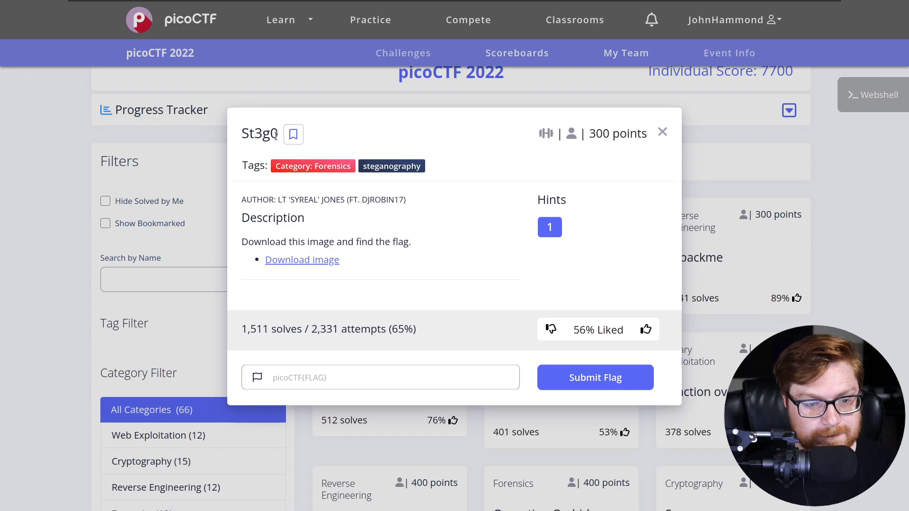
double_click(260, 134)
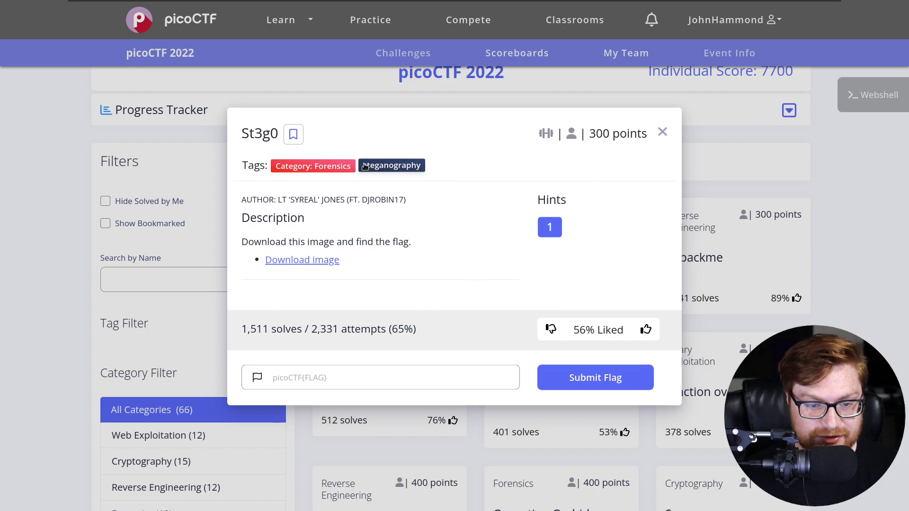
mouse_move(445, 168)
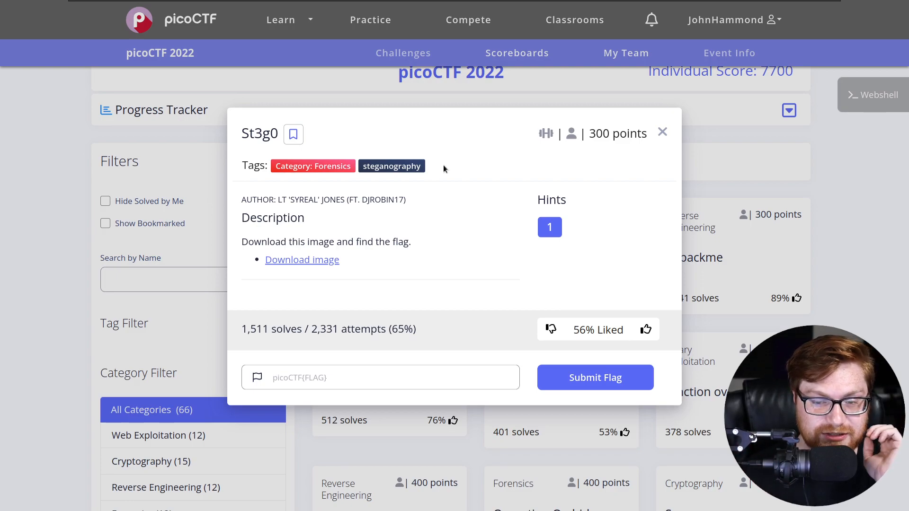
right_click(302, 260)
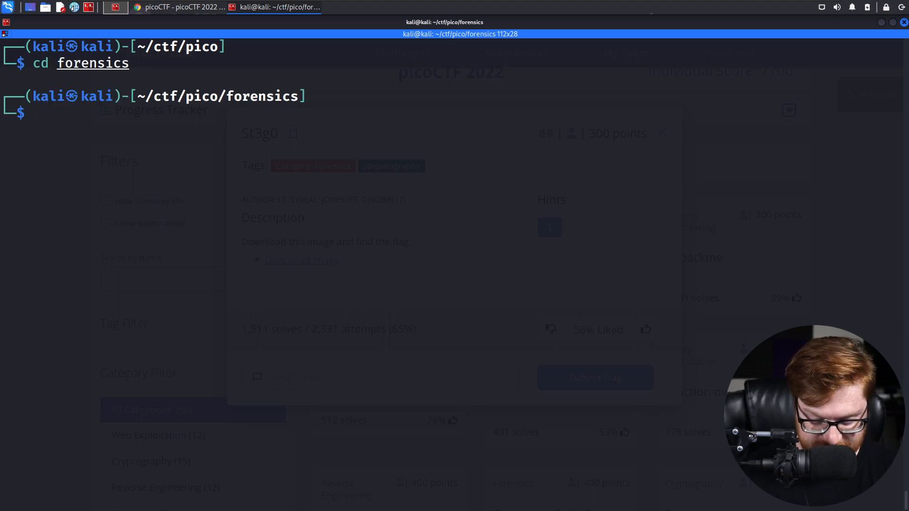
Create and enter a st3g0 folder, then wget pico.flag.png from artifacts.picoctf.net.
text(mkdir st3)
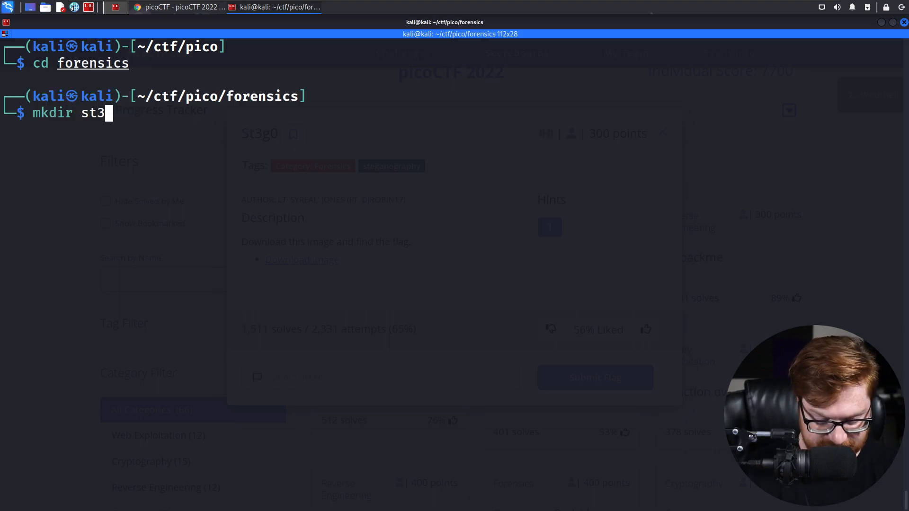
text(cd st3g0/)
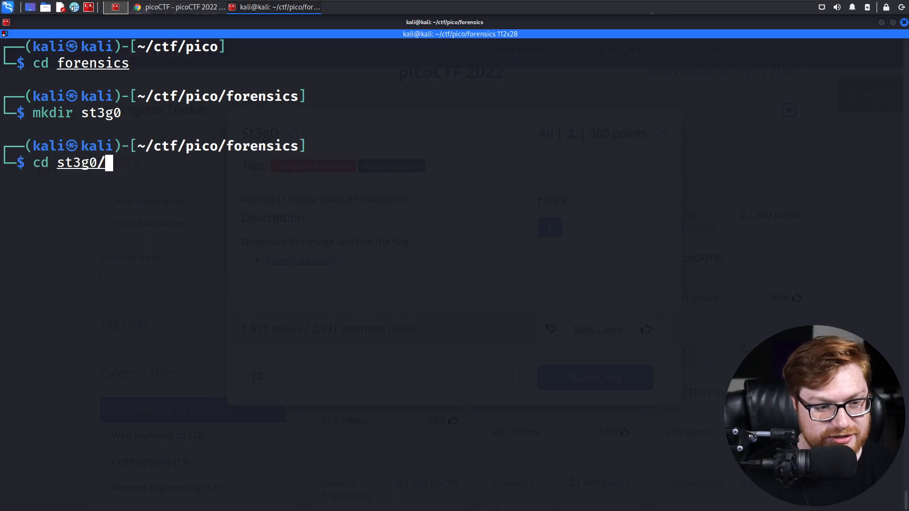
text(wget https://artifacts.picoctf.net/c/421/pico.flag.png)
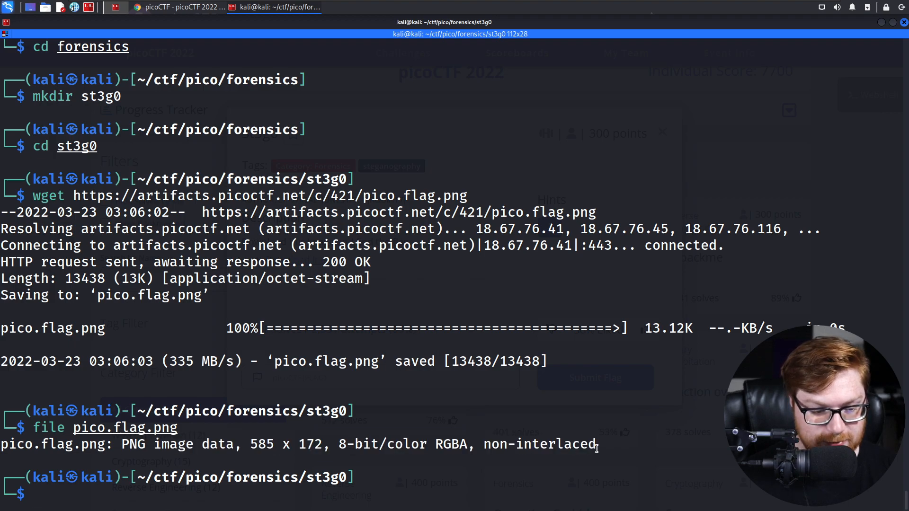
View pico.flag.png in the eog image viewer.
text(eog)
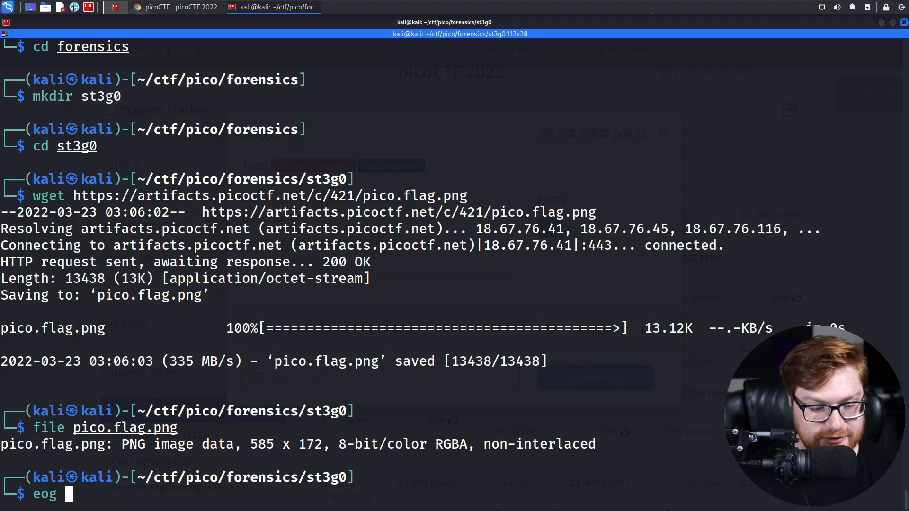
text(pico.flag.png)
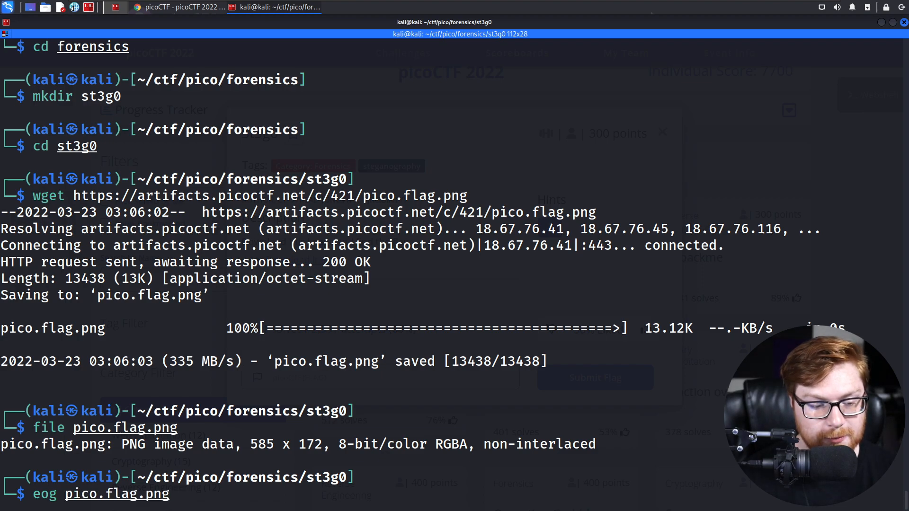
key(Return)
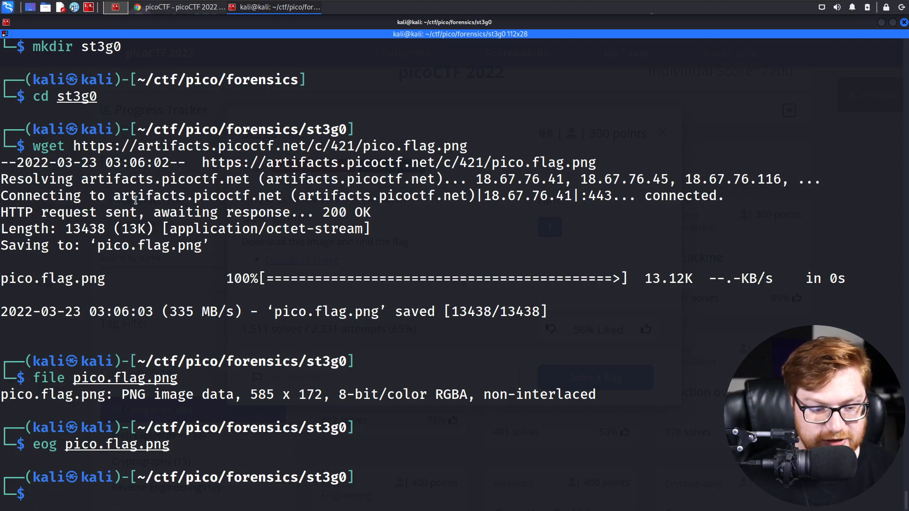
mouse_move(245, 165)
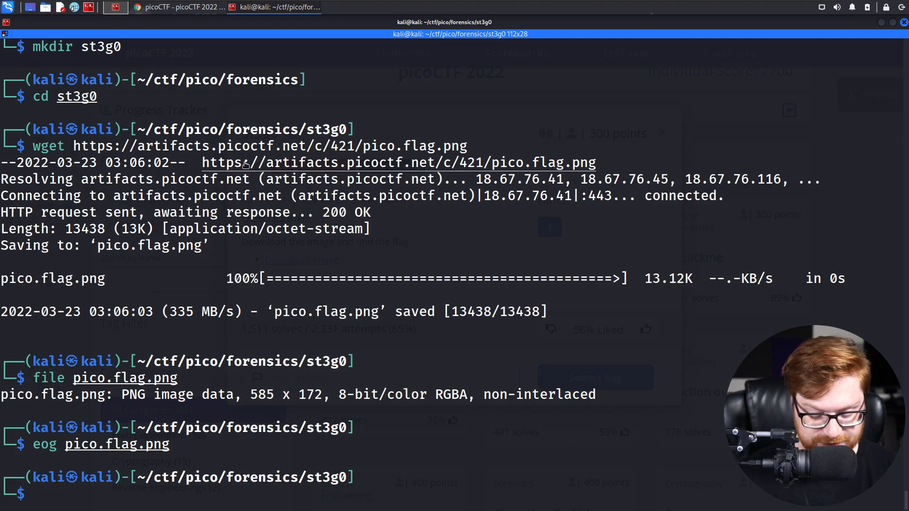
Try stegsnow and steghide on pico.flag.png, getting only usage and error messages.
text(stegsnow pico.flag.png)
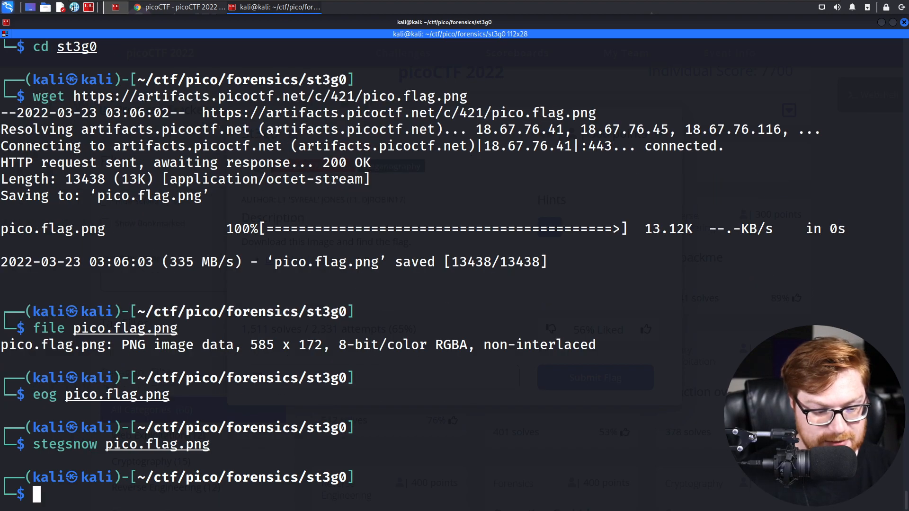
text(stegsnow pico.flag.png)
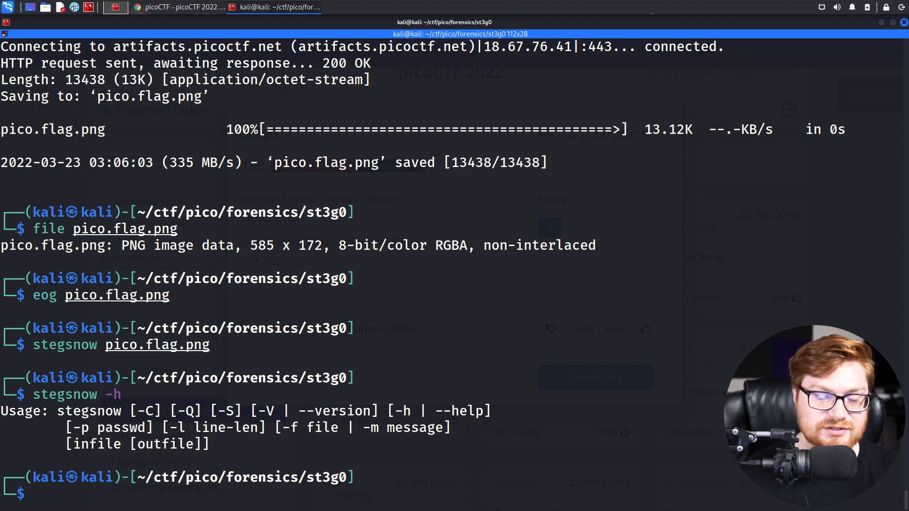
mouse_move(245, 122)
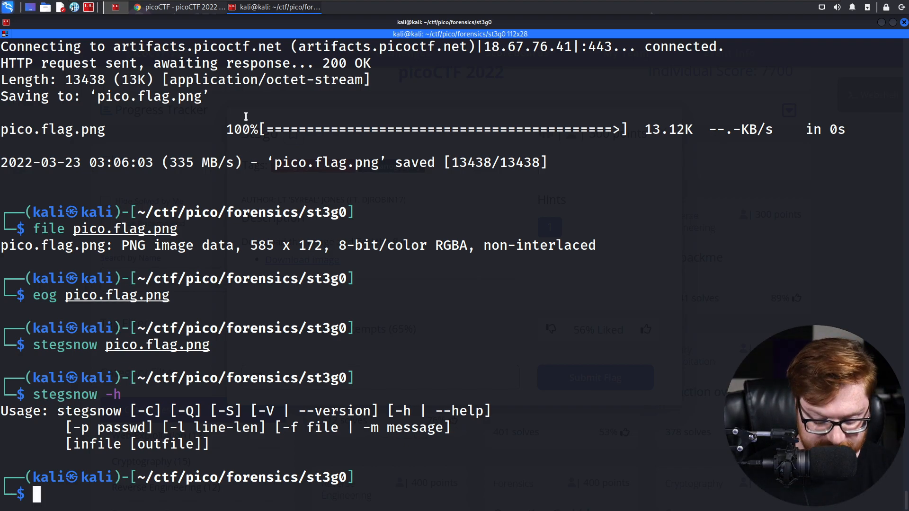
text(steghide pico.flag.png)
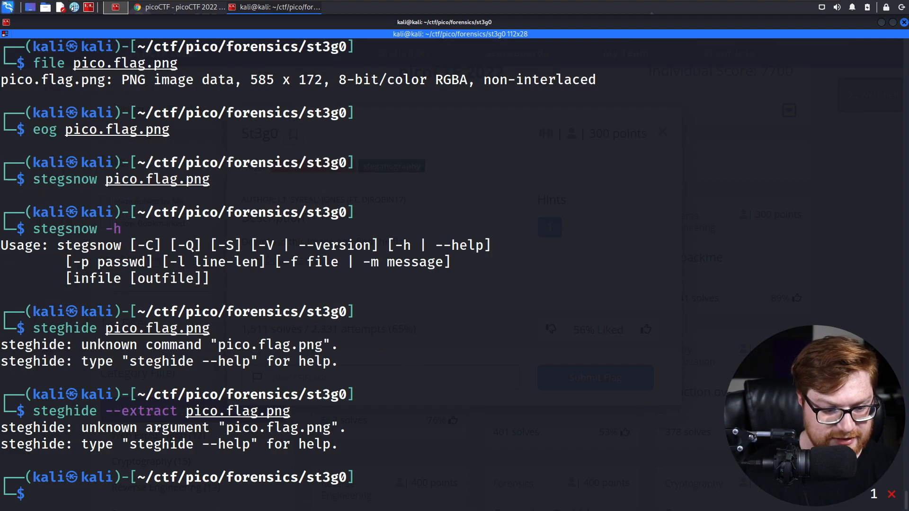
Read through the steghide manual page, jumping back to the top partway.
text(man steghod)
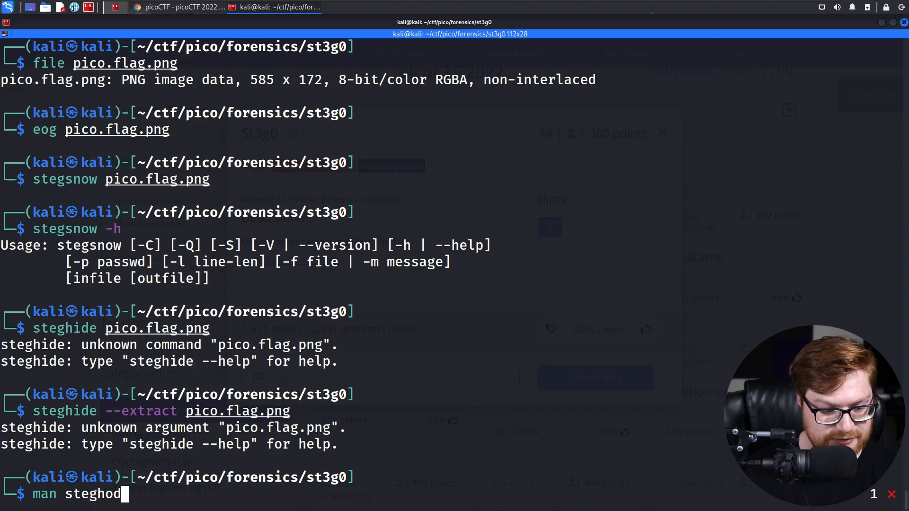
key(Return)
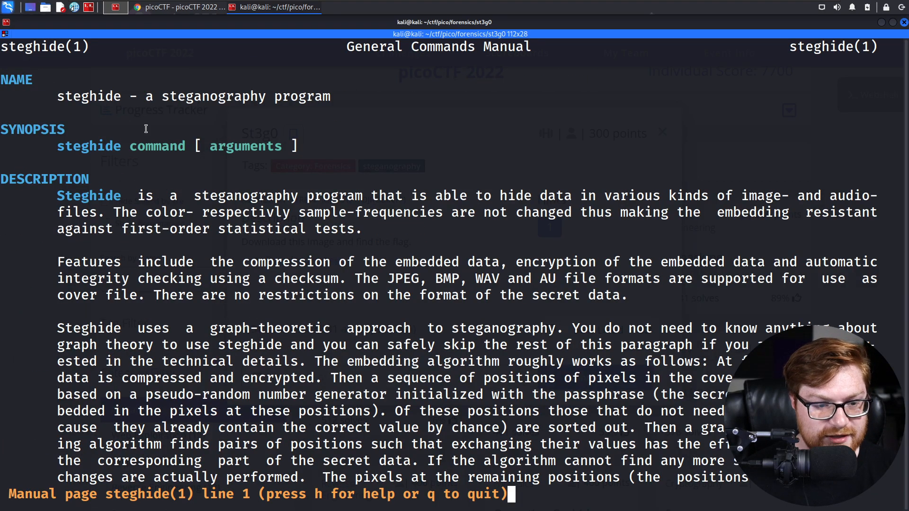
scroll(down, 3)
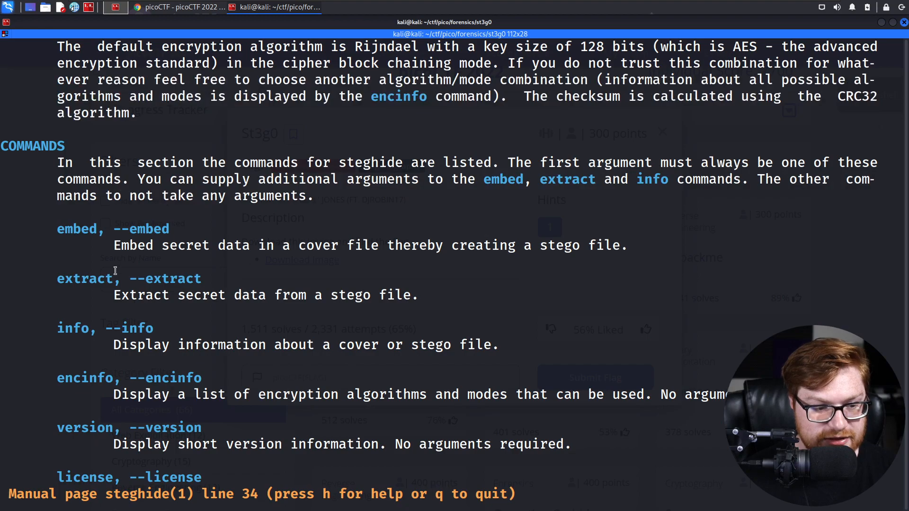
scroll(down, 3)
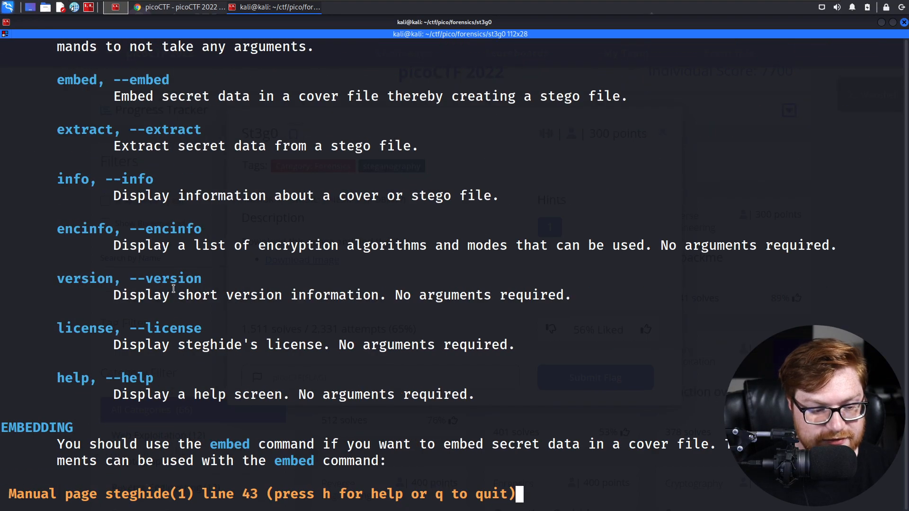
key(g)
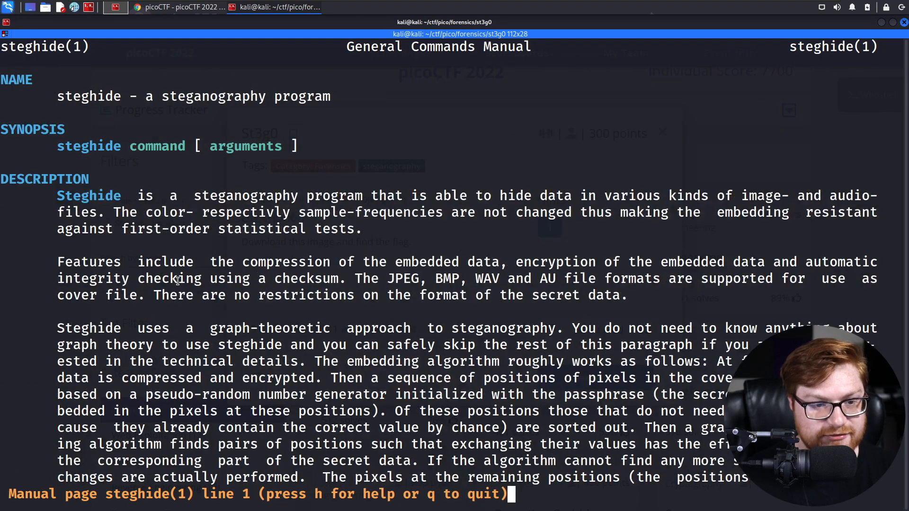
scroll(down, 3)
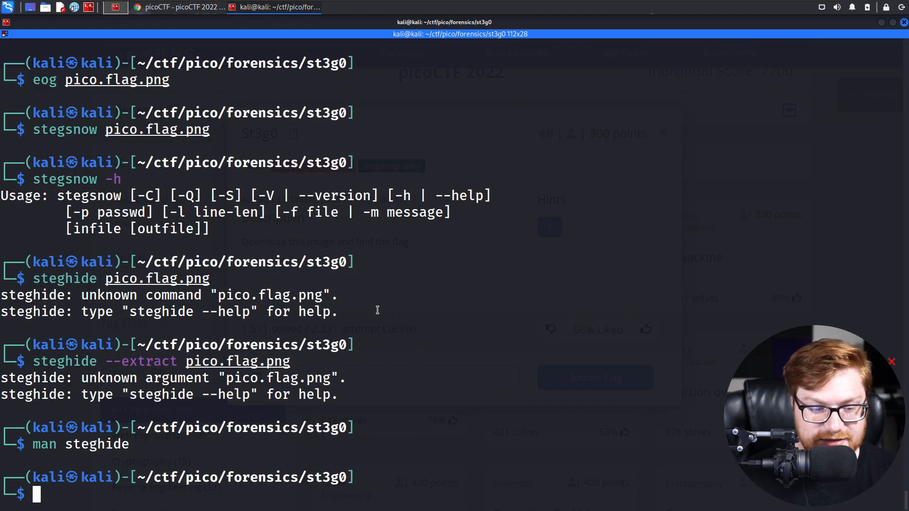
Clear the screen and run steghide extract -sf pico.flag.png, which reports PNG unsupported.
text(strings objects/3c/a4066edd31c5d9b8e6857073685e0cbd6680cd)
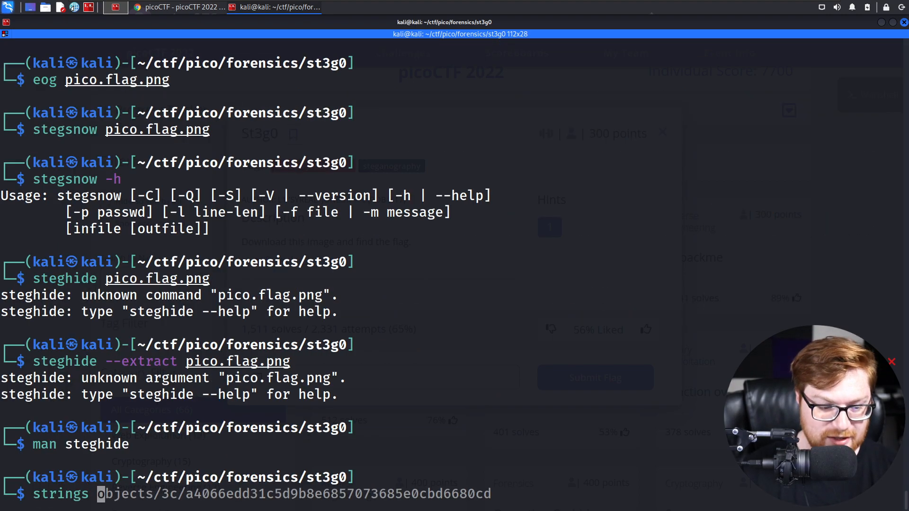
key(Return)
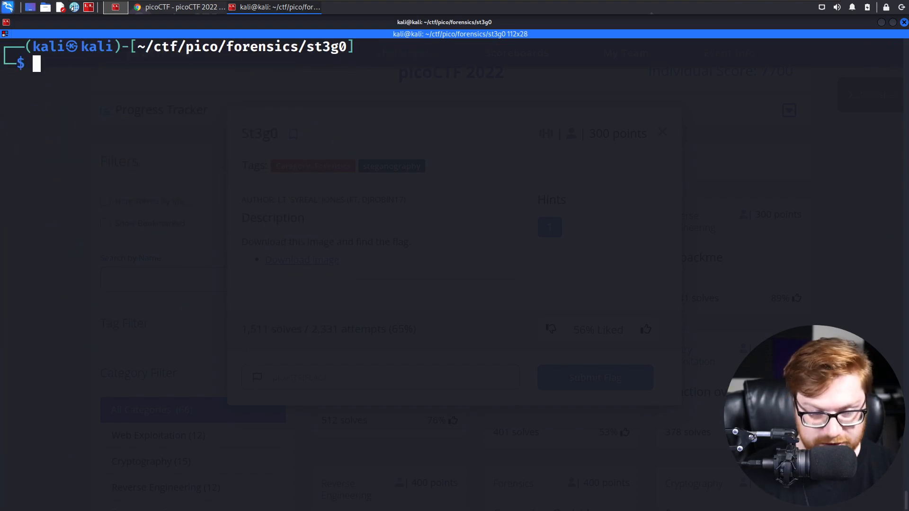
text(steghide --extract pico.flag.png)
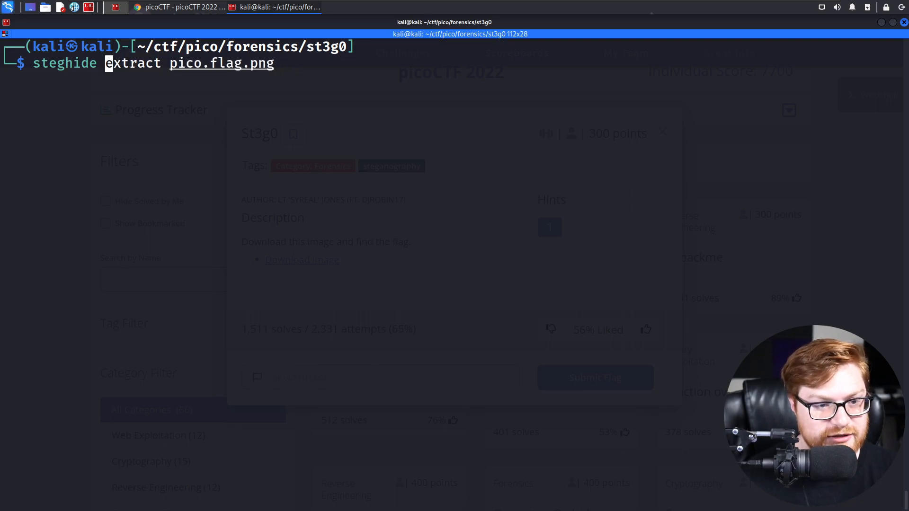
text(-sf)
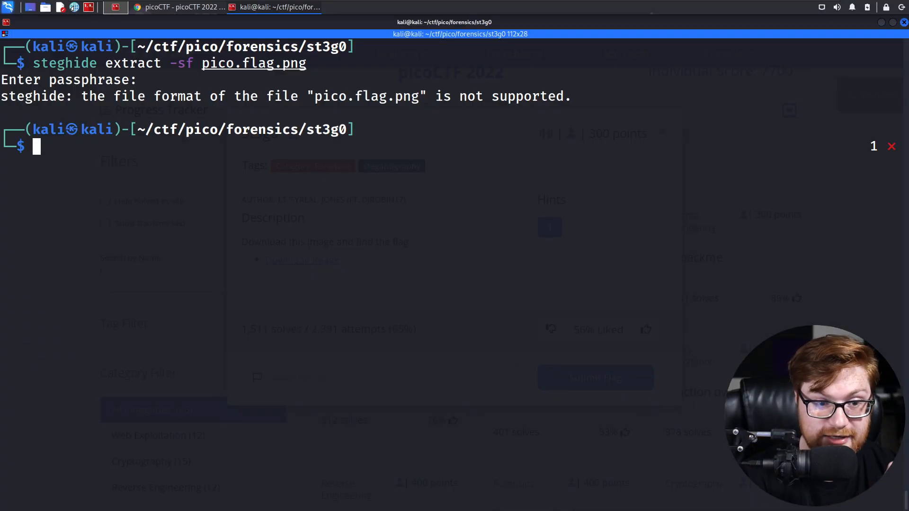
Try running zsteg and installing stegoveritas via apt, finding neither available.
text(zsteg)
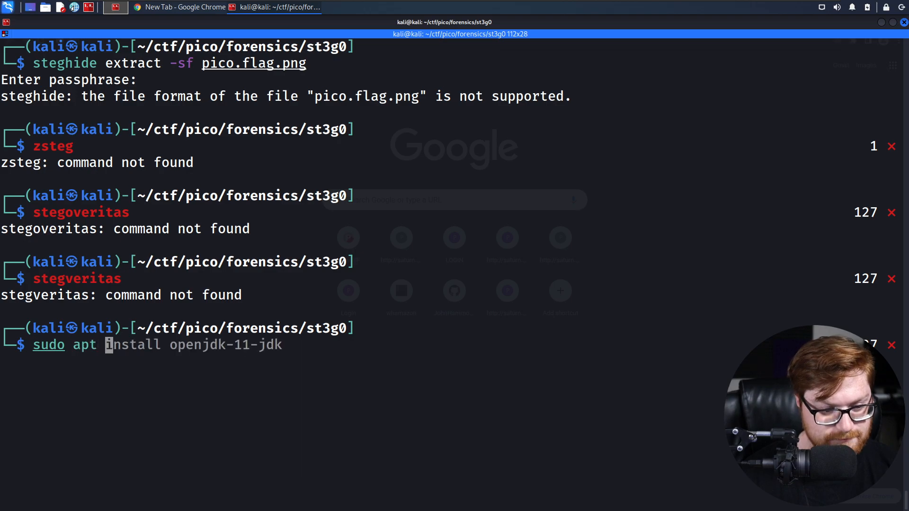
text(zsteg)
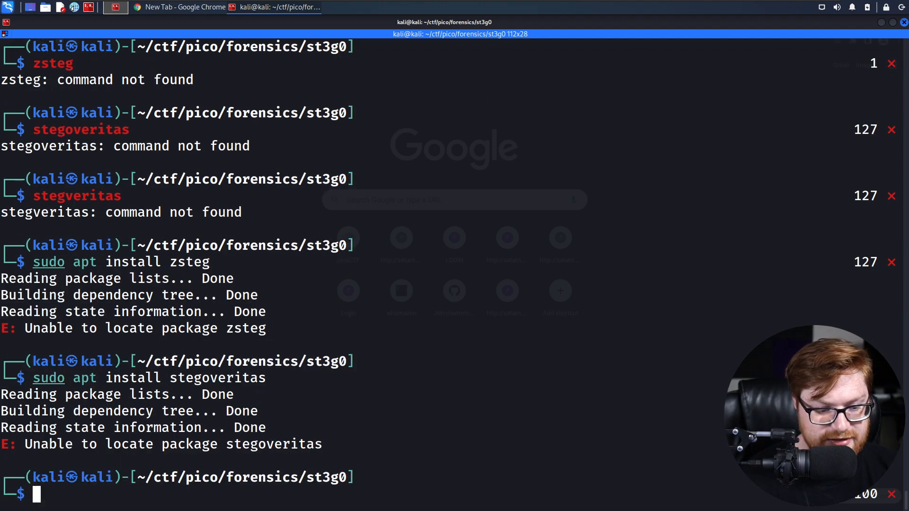
text(sudo apt install stegoveritas)
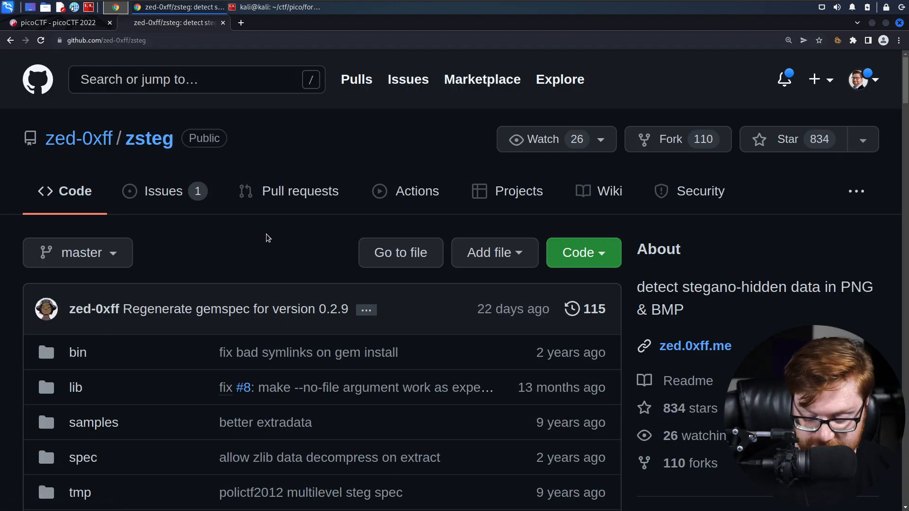
Copy 'gem install zsteg' from the README Installation section into the terminal.
scroll(down, 3)
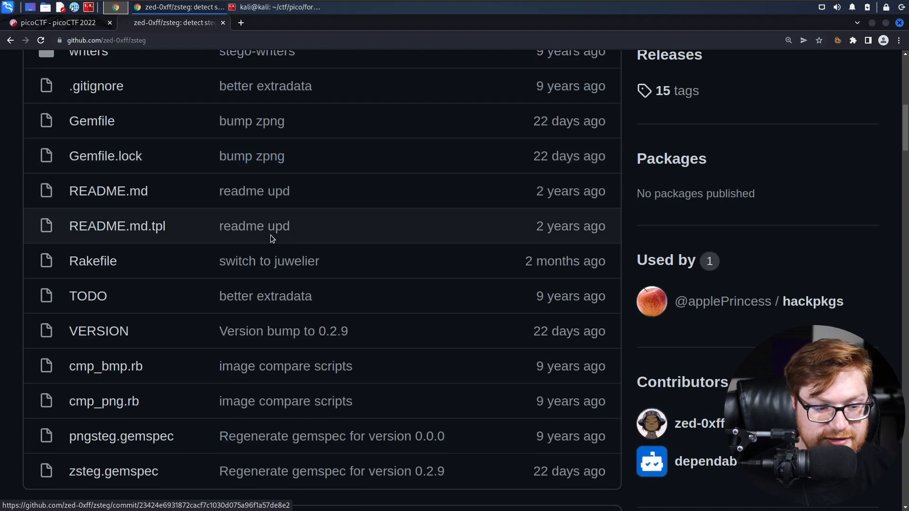
scroll(down, 3)
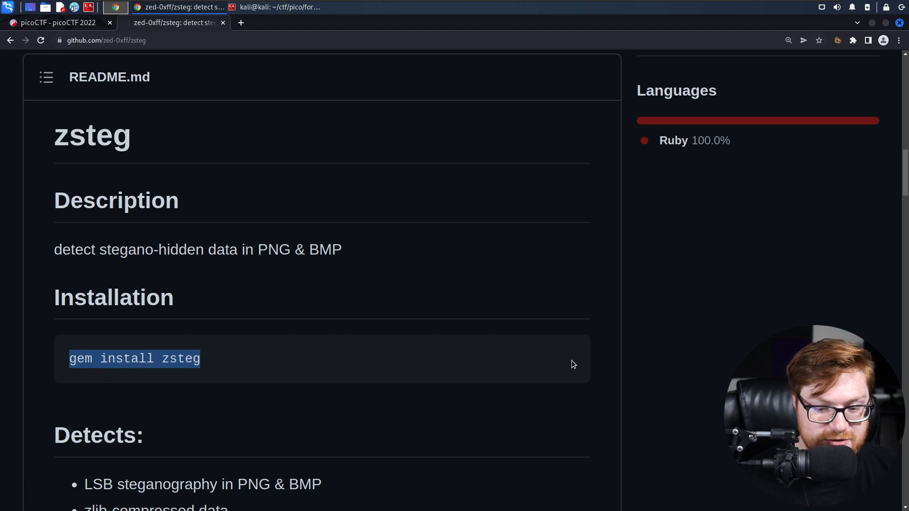
click(280, 7)
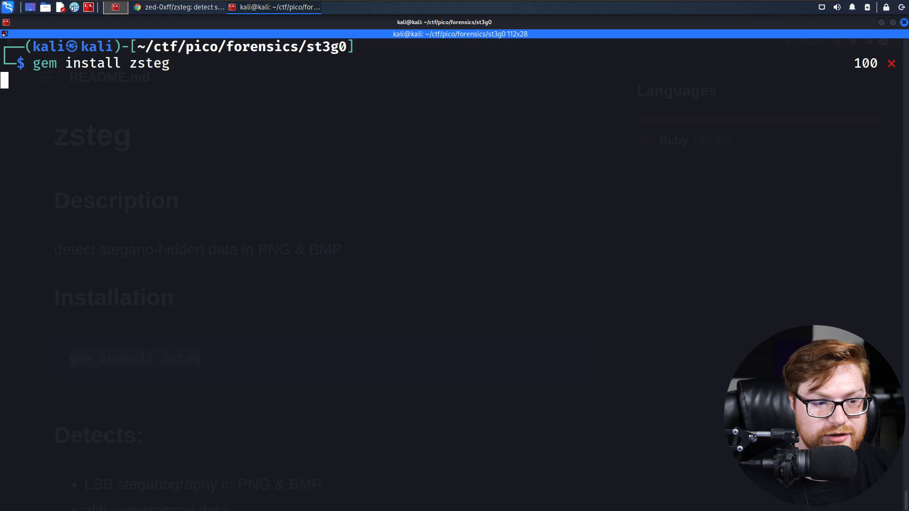
Install zsteg with sudo gem after a permission error, then run zsteg to show its usage.
key(Return)
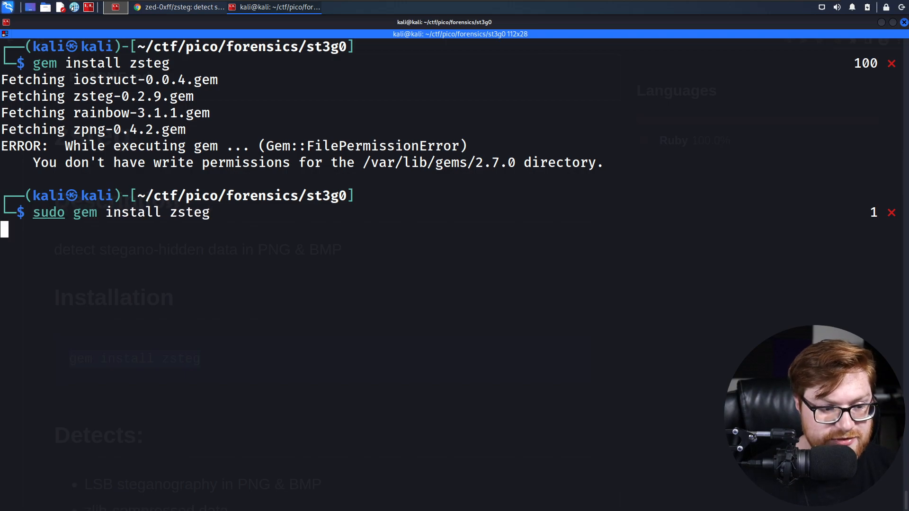
key(Return)
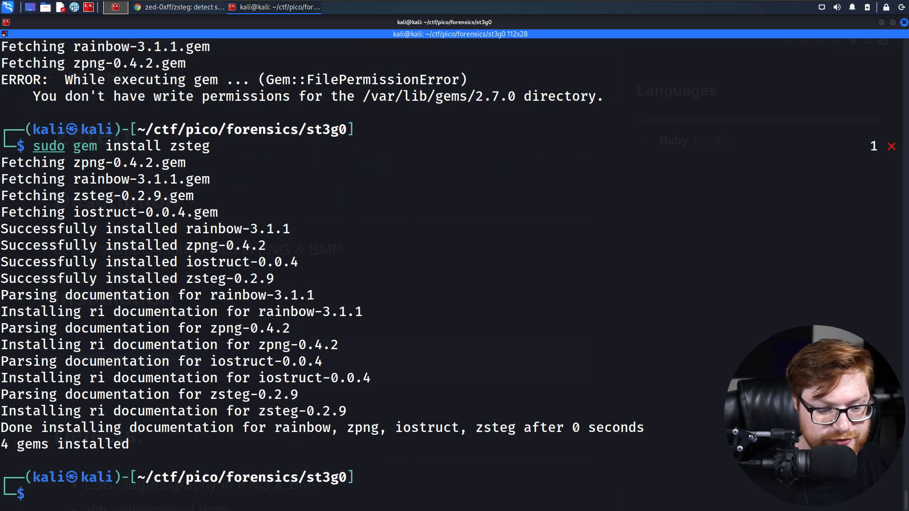
key(Return)
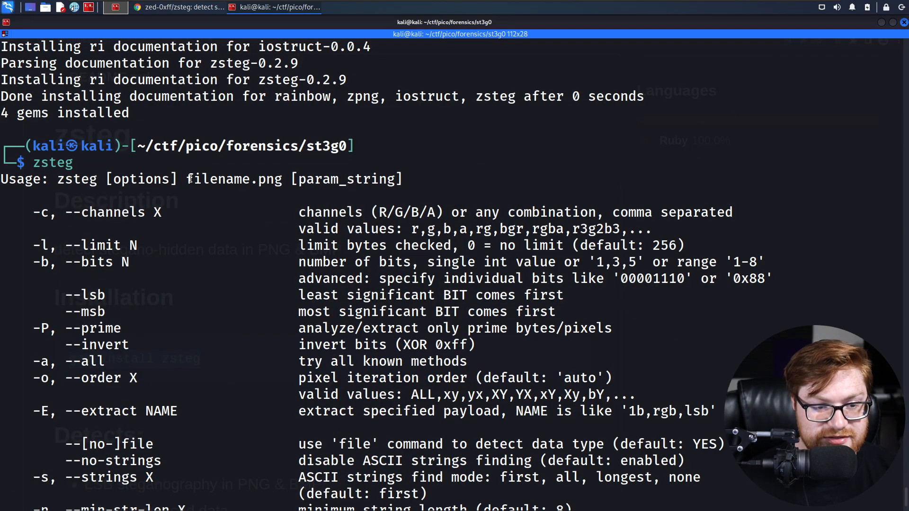
double_click(232, 179)
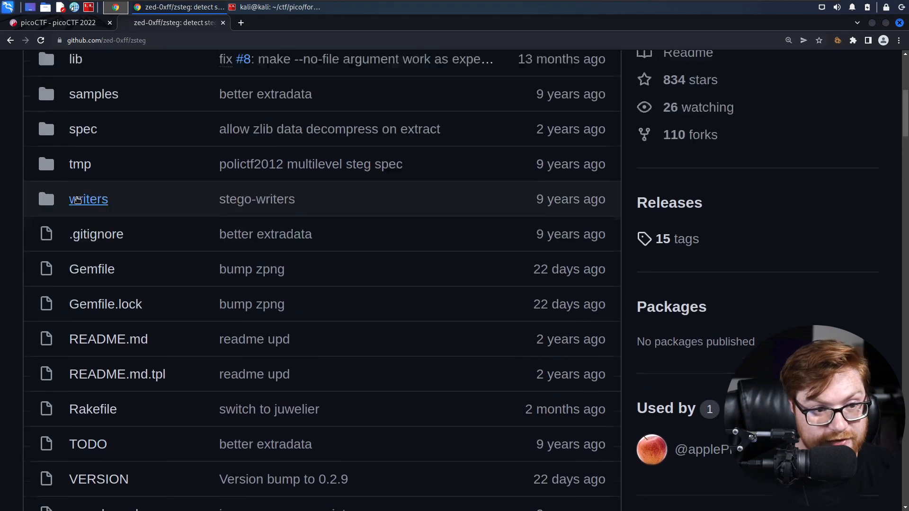
scroll(up, 3)
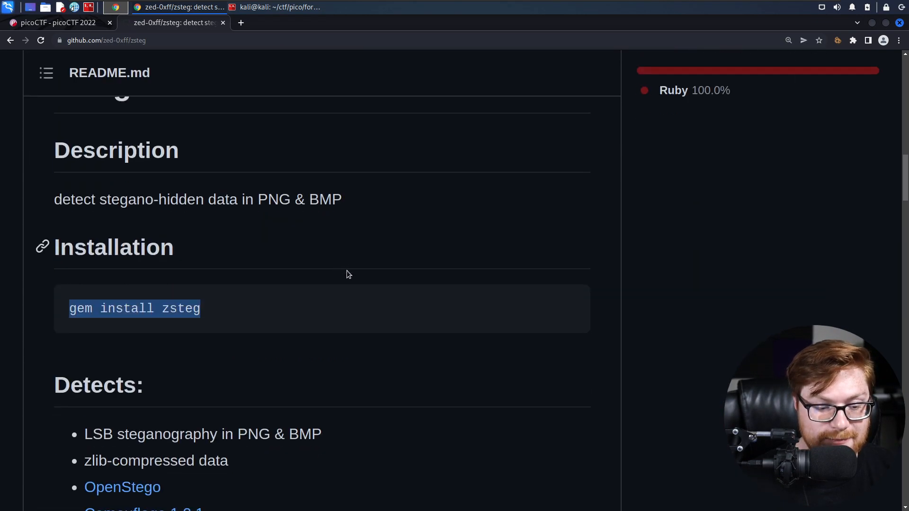
click(292, 7)
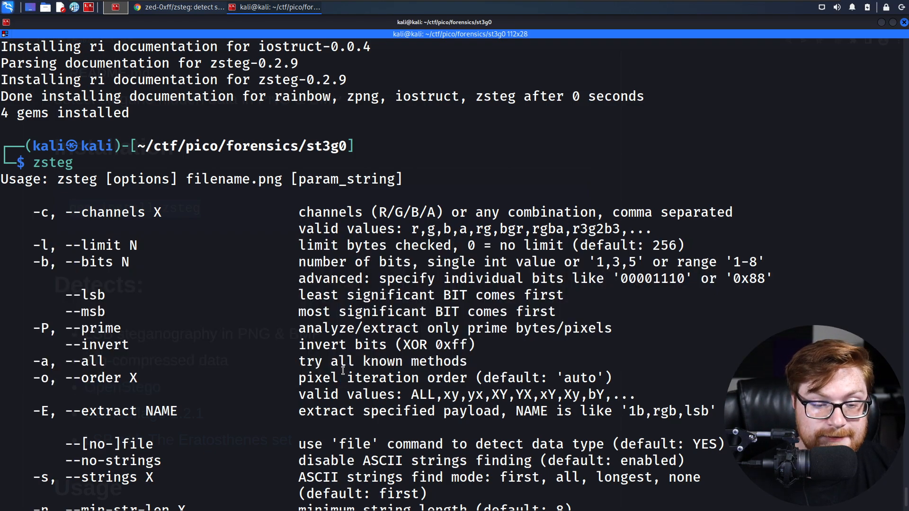
Run zsteg -a pico.flag.png to try all known detection methods.
scroll(down, 3)
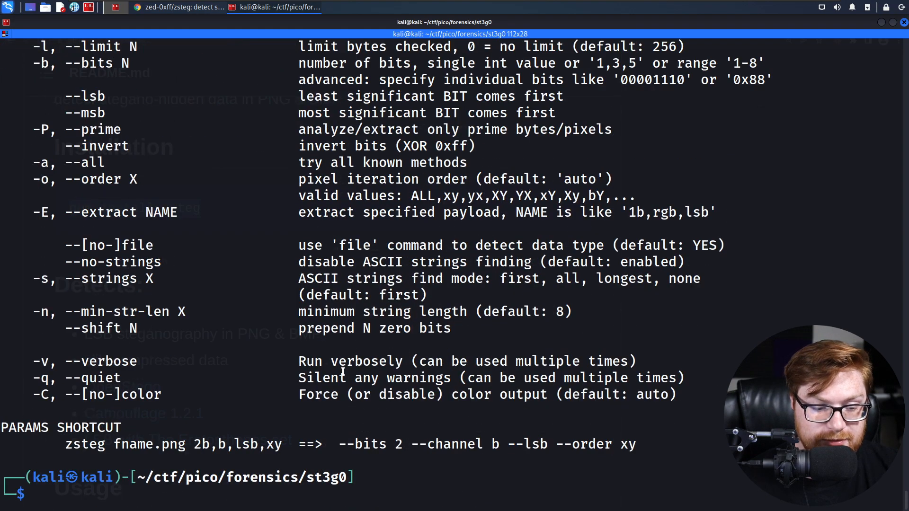
text(zsteg)
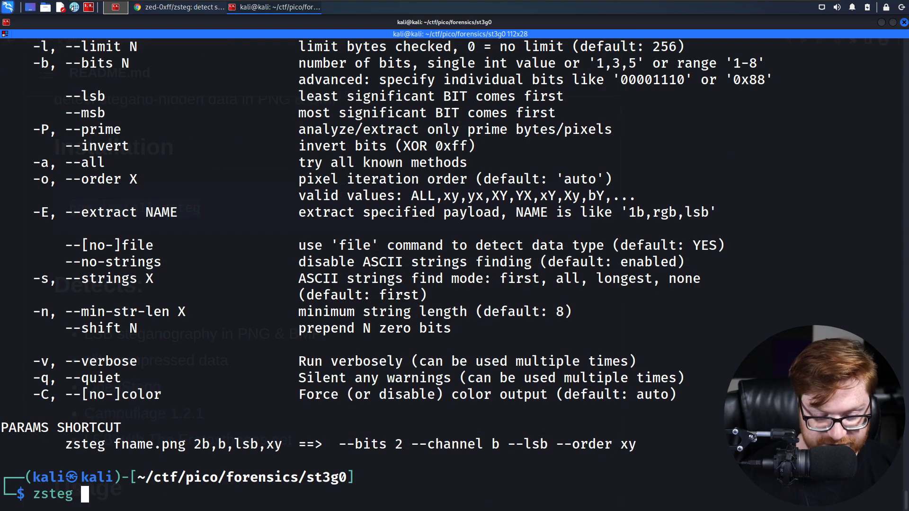
text(-a)
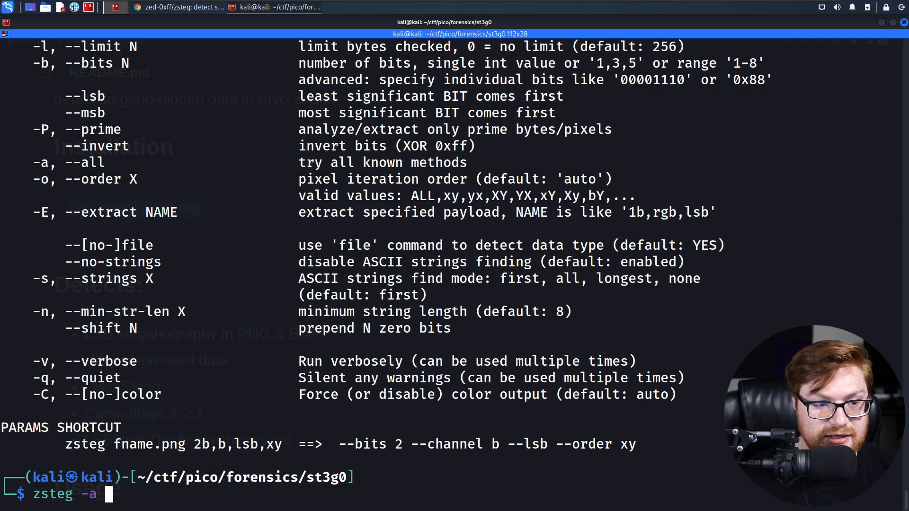
text(pico.flag.png)
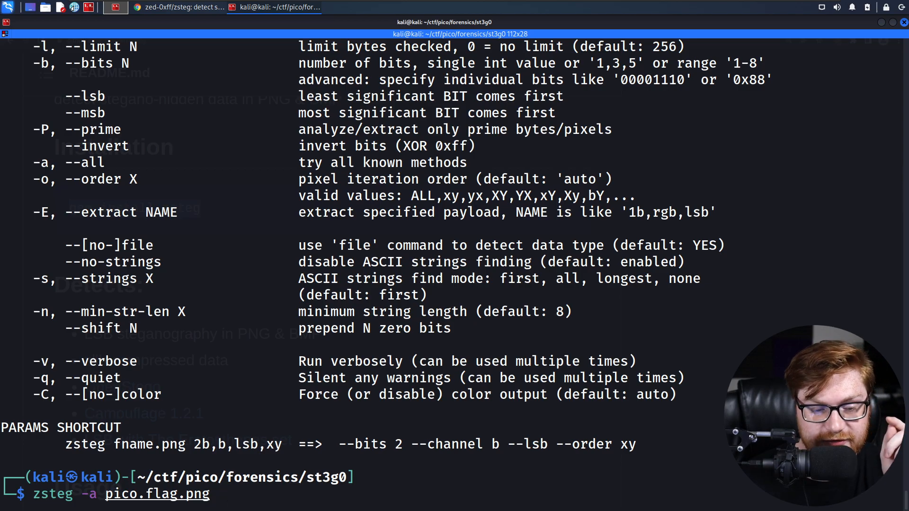
key(Return)
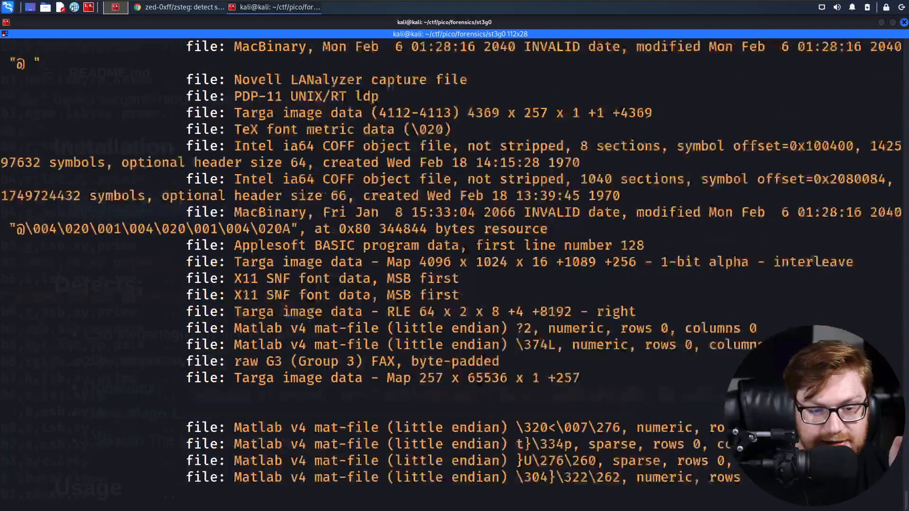
Scroll through the zsteg output to locate the picoCTF{...} flag string.
scroll(down, 3)
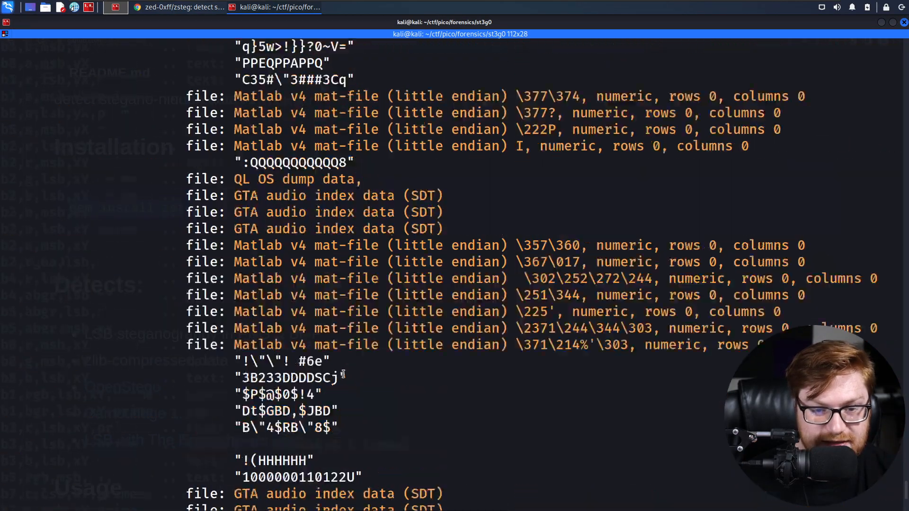
scroll(down, 3)
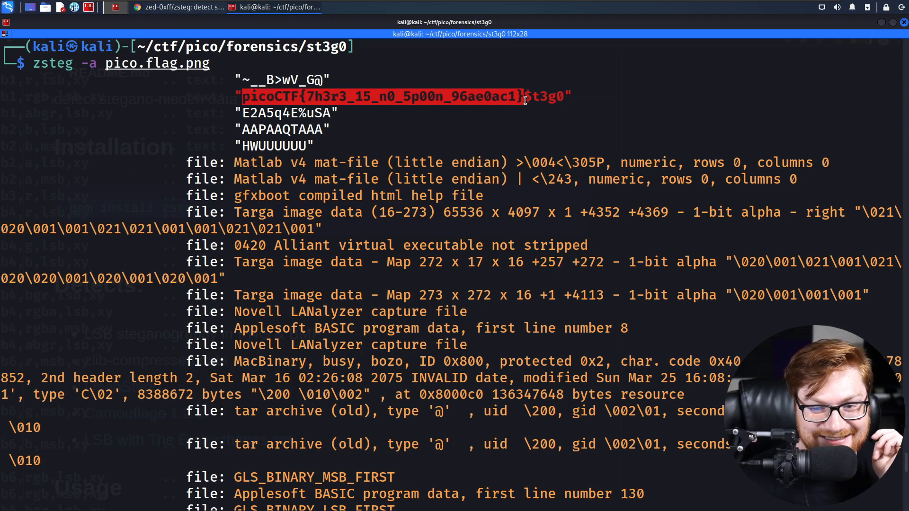
mouse_move(401, 97)
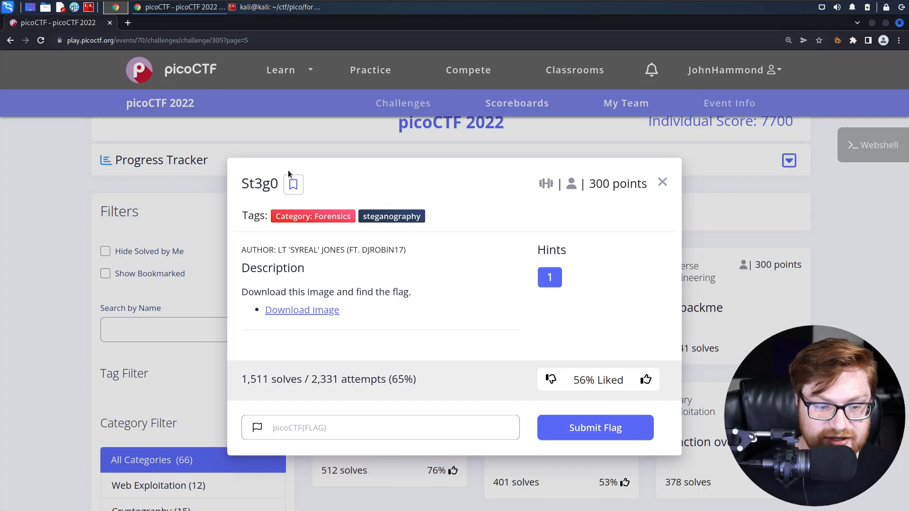
Submit picoCTF{7h3r3_15_n0_5p00n_96ae0ac1} as the St3g0 flag.
text(picoCTF{7h3r3_15_n0_5p00n_96ae0ac1})
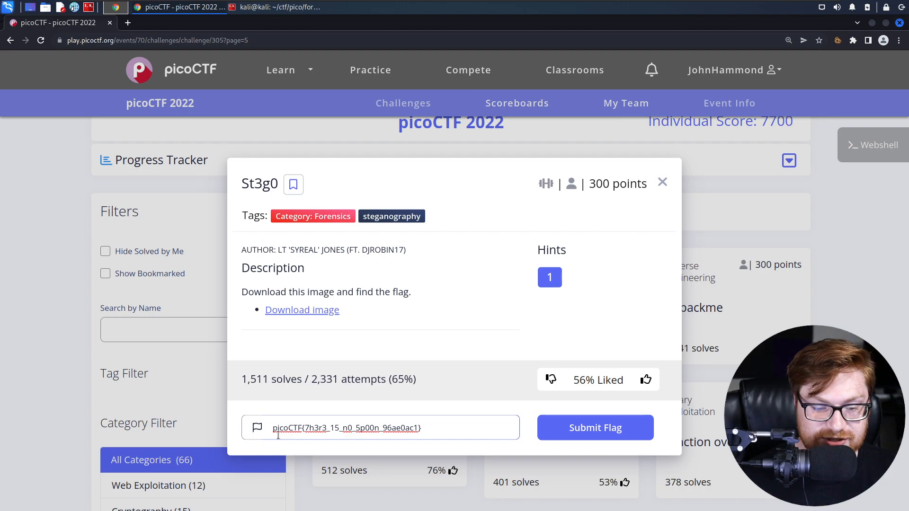
click(282, 7)
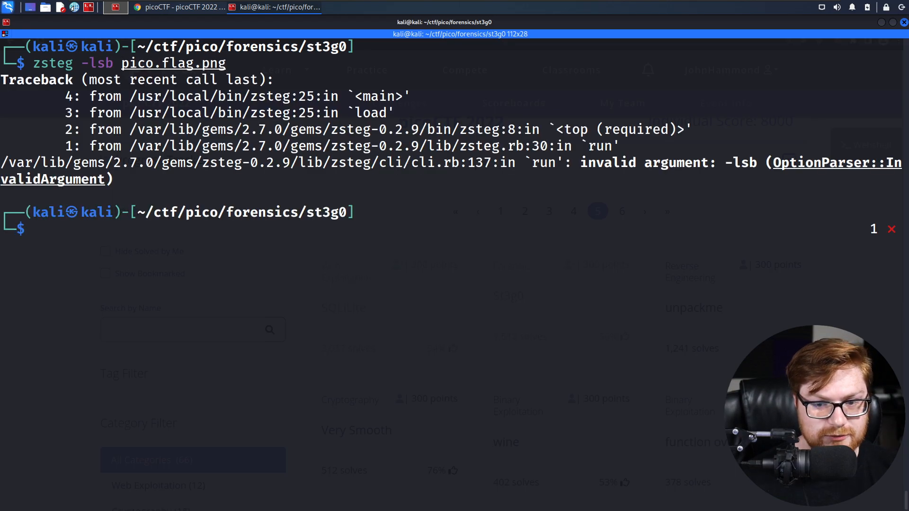
Try 'zsteg -lsb', check 'zsteg --help', then run 'zsteg --lsb pico.flag.png' to reprint the flag.
text(zsteg -lsb pico.flag.png)
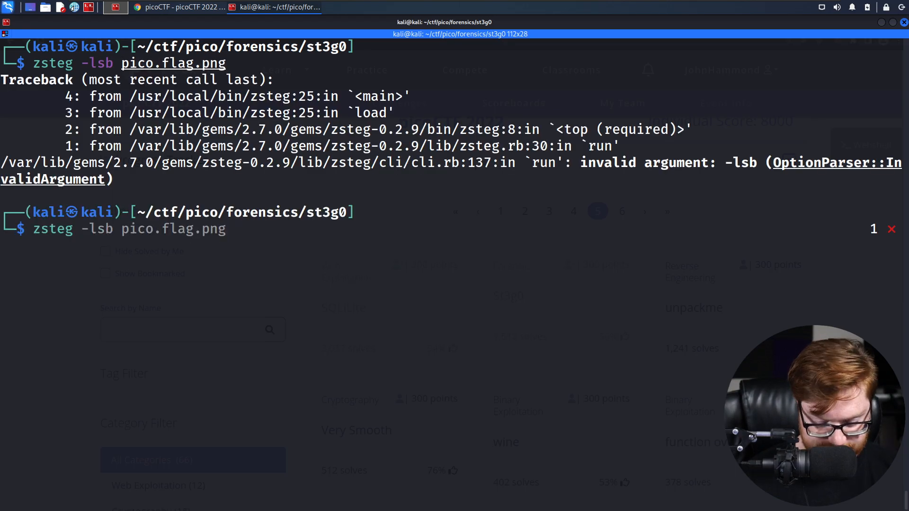
text(zsteg --help)
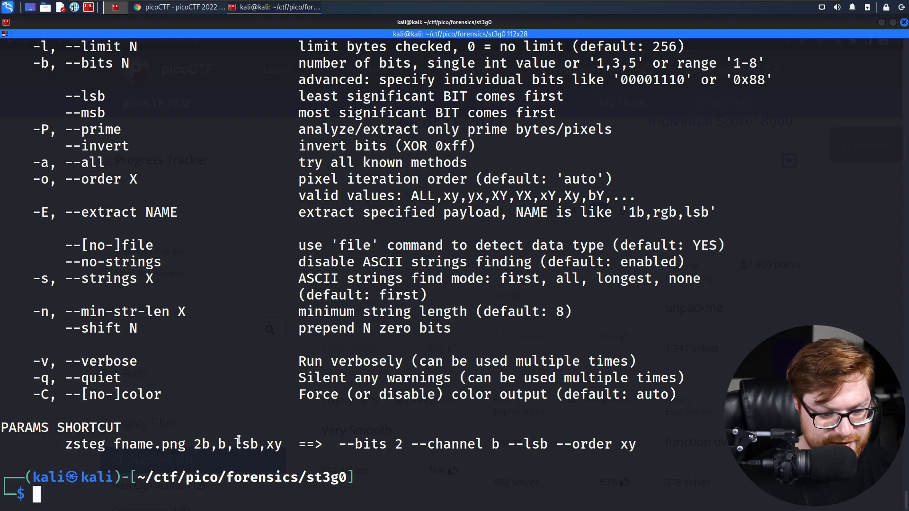
mouse_move(271, 441)
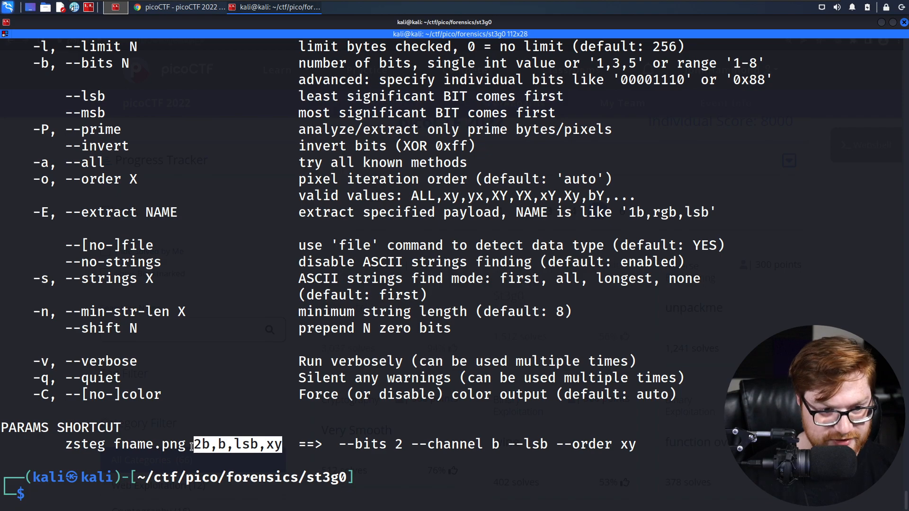
text(zsteg --lsb pico.flag.png)
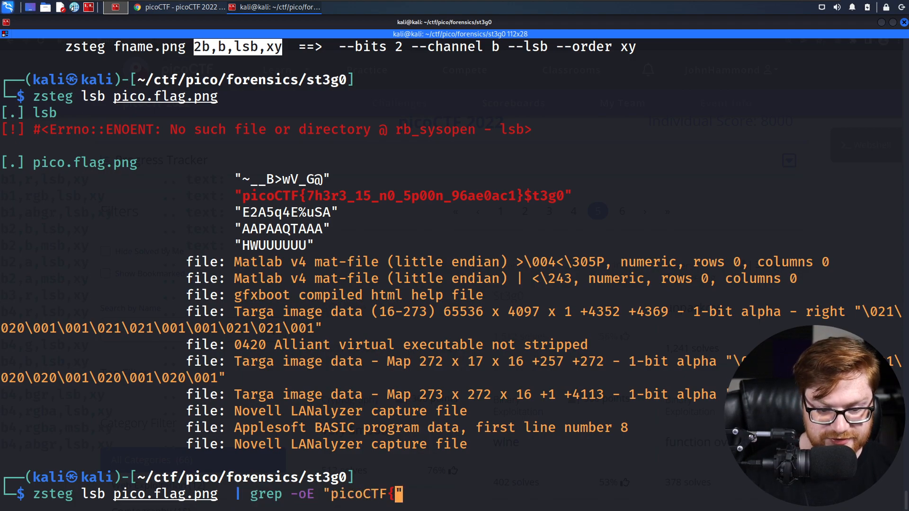
Pipe zsteg through grep -oE "picoCTF{.*?}" --color=none so only picoCTF{7h3r3_15_n0_5p00n_96ae0ac1} prints.
text(.*?}")
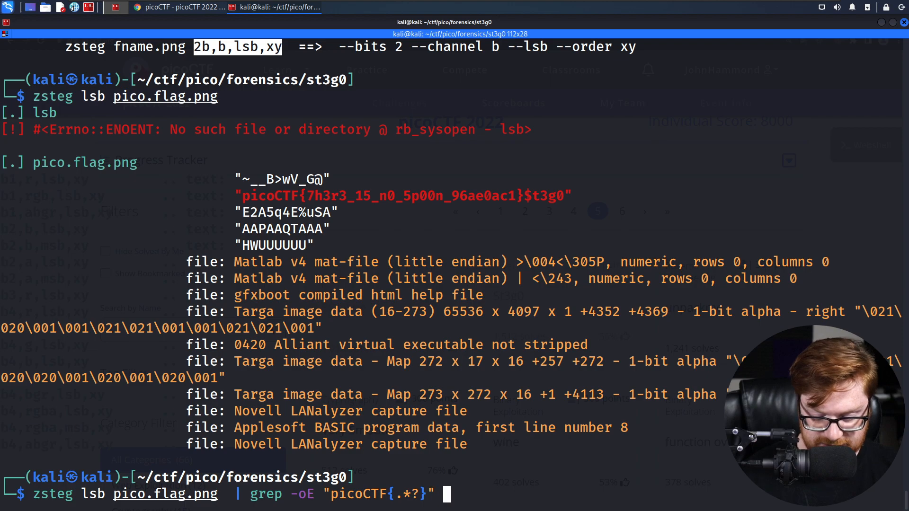
text(--color=none)
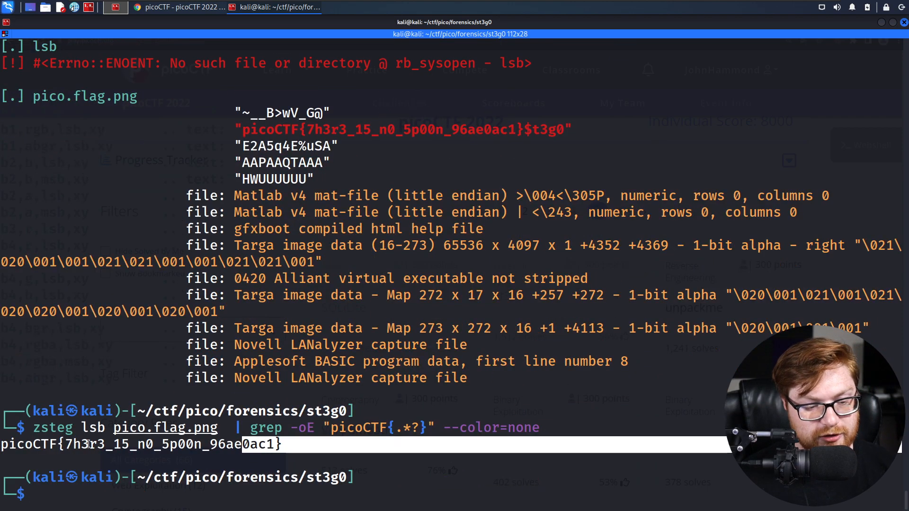
text(save)
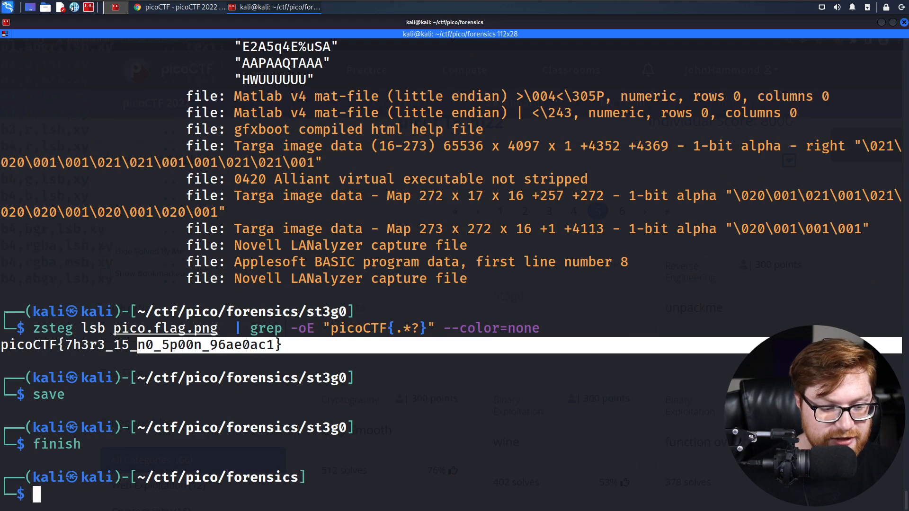
text(ls)
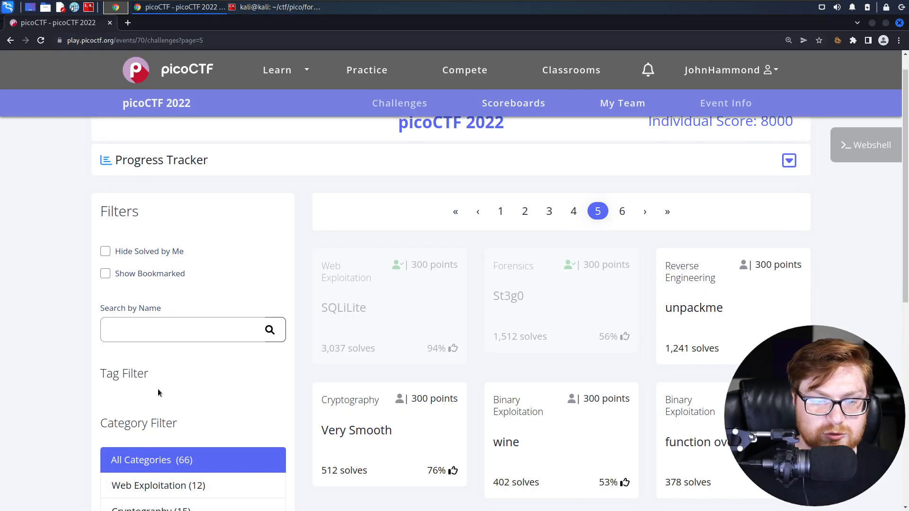
Switch from the picoCTF challenge list back to the Terminator window via Alt+Tab.
key(alt+Tab)
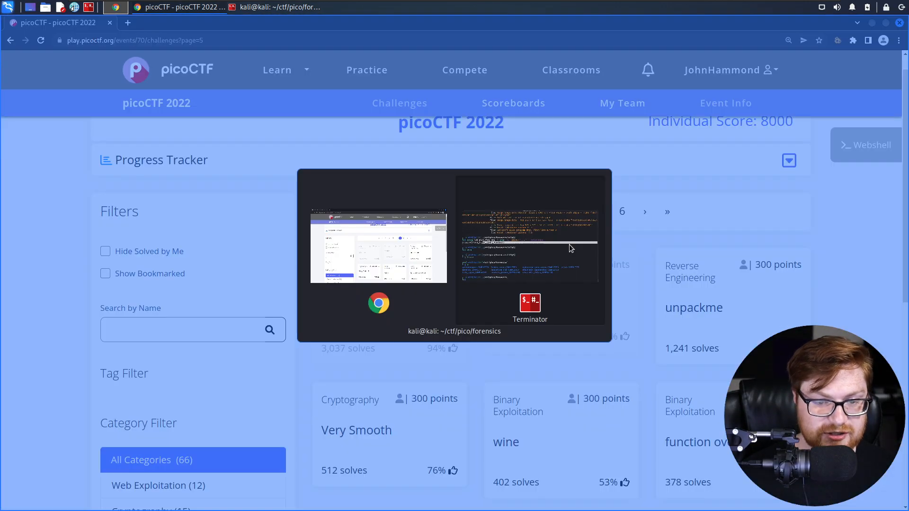
click(530, 303)
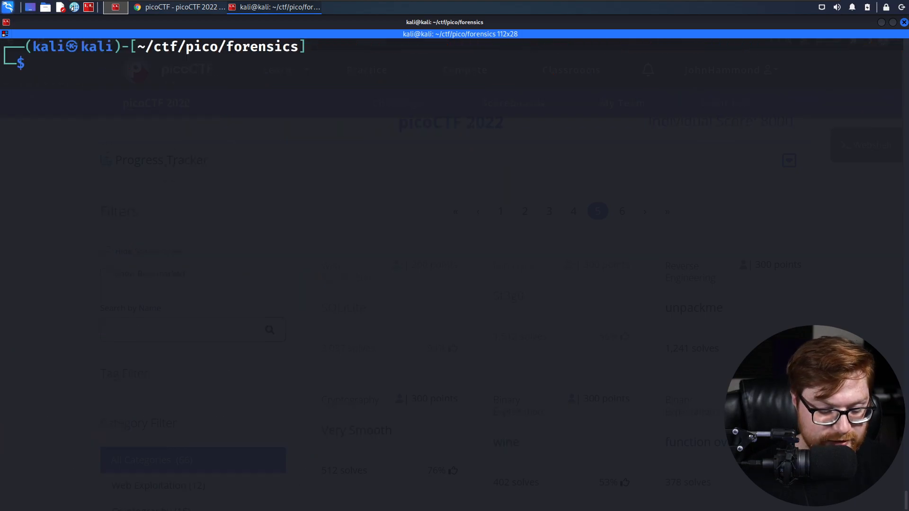